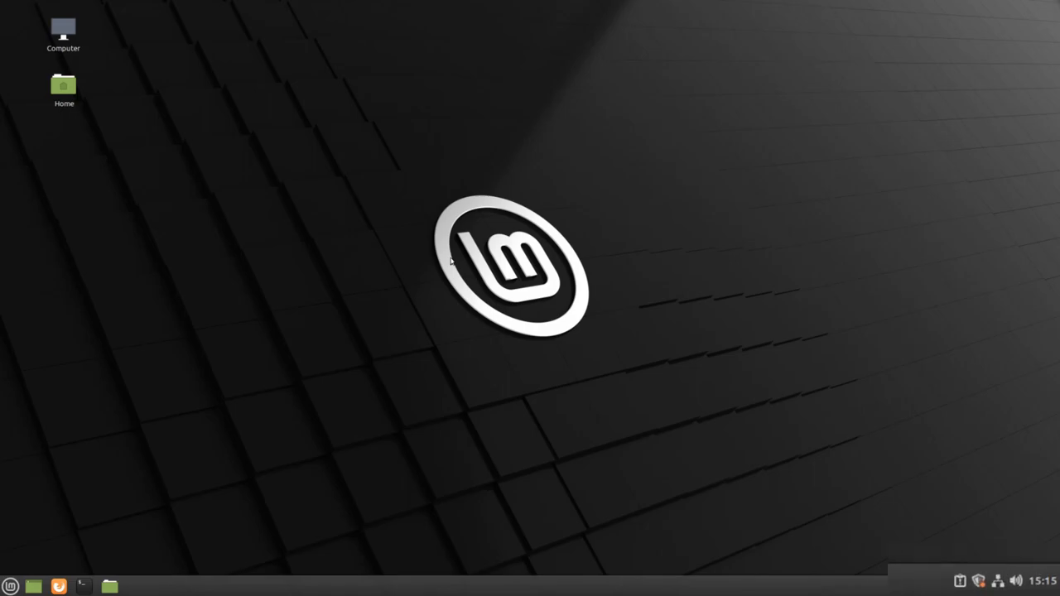
pyautogui.moveTo(493, 283)
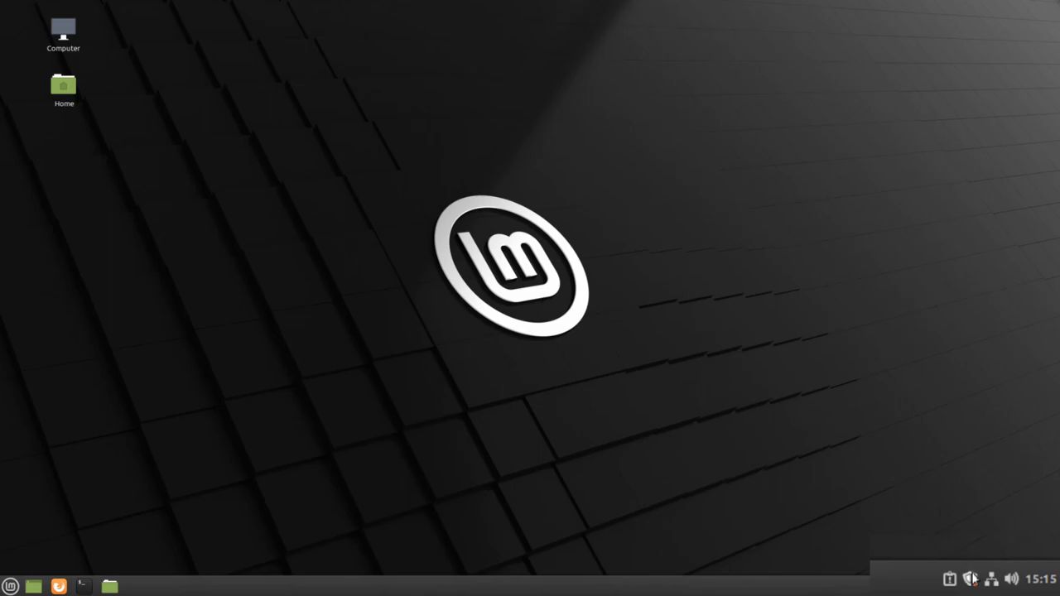
pyautogui.moveTo(972, 578)
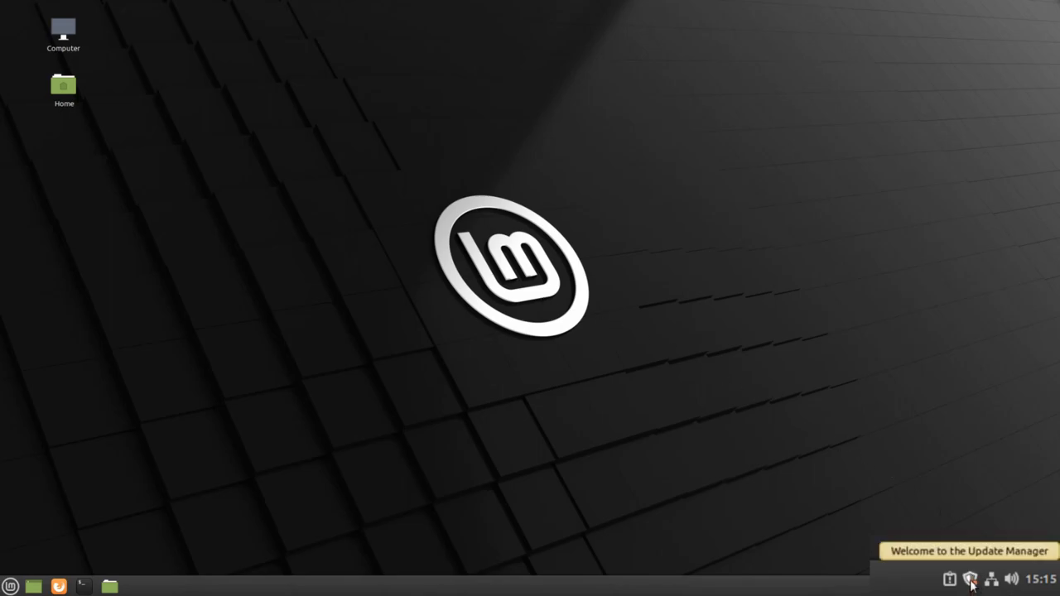
# - Launch Update Manager from the tray shield icon and dismiss its welcome screen
pyautogui.click(970, 579)
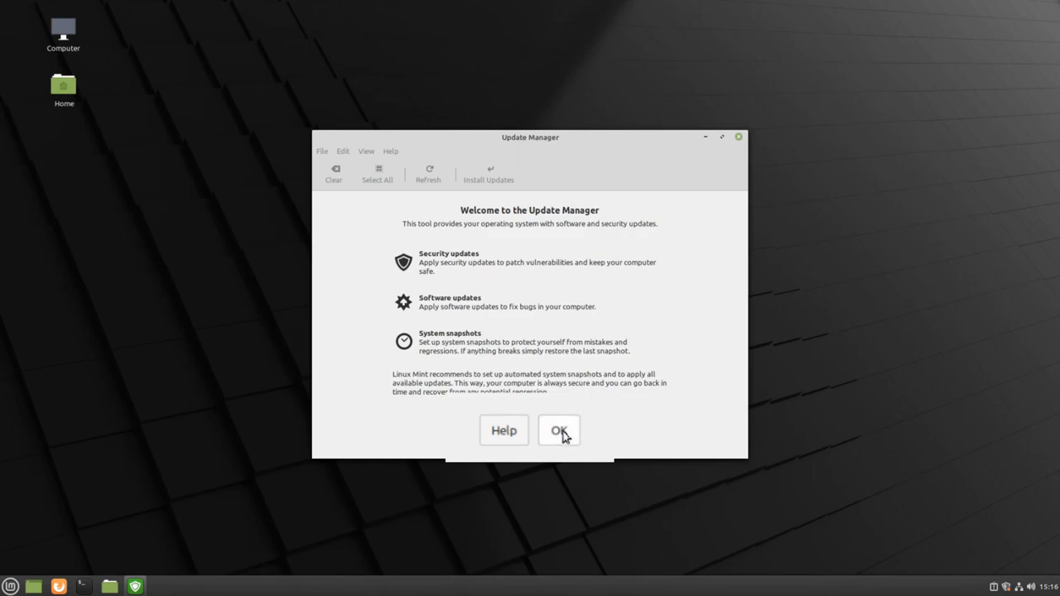
pyautogui.click(559, 430)
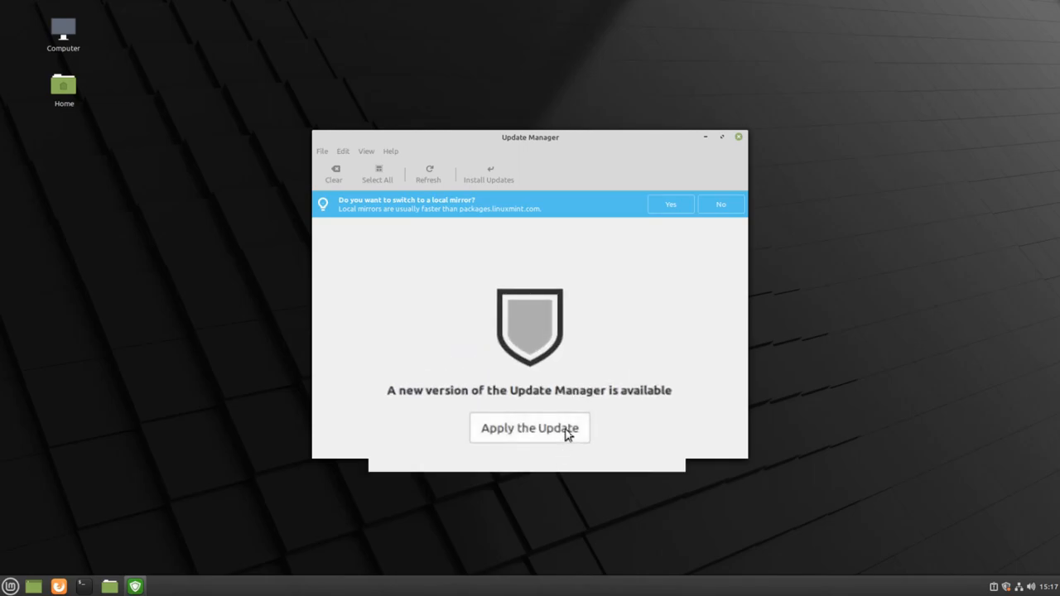
# - Apply the Update Manager self-update and authenticate, loading 115 updates totalling 375 MB
pyautogui.click(530, 428)
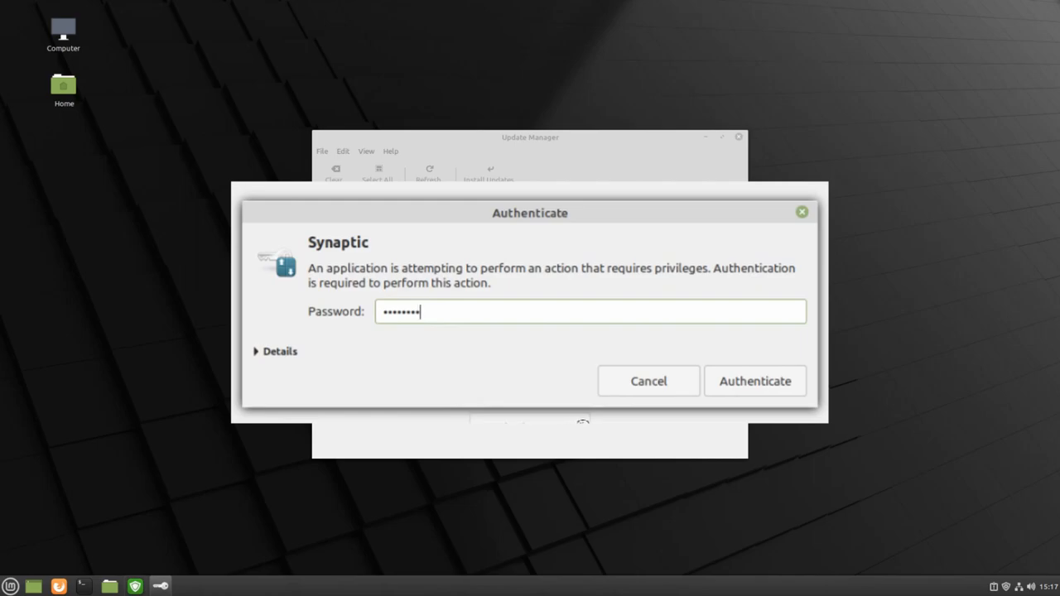
pyautogui.click(754, 381)
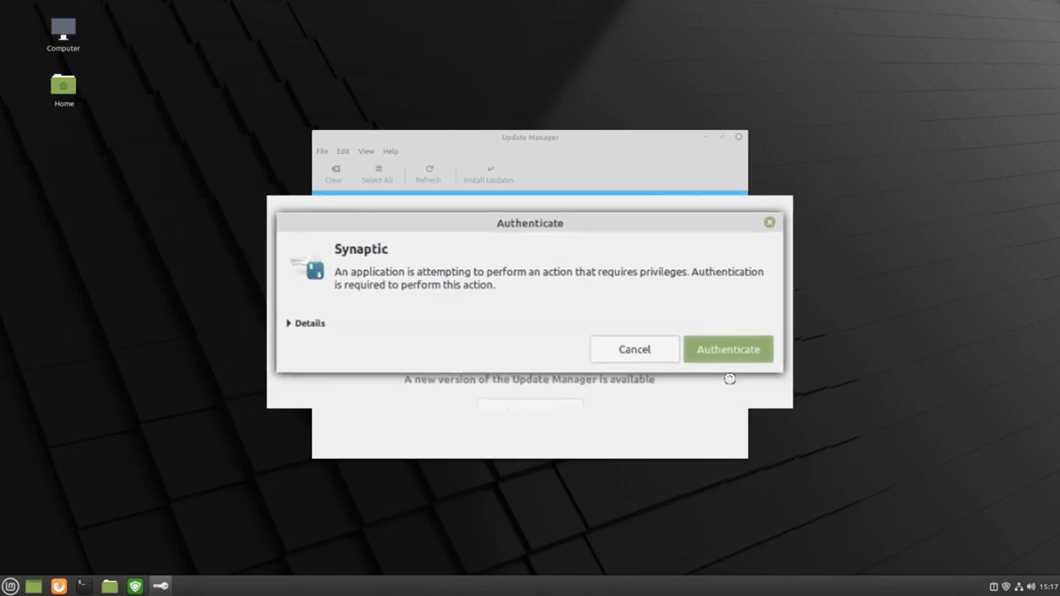
pyautogui.click(727, 349)
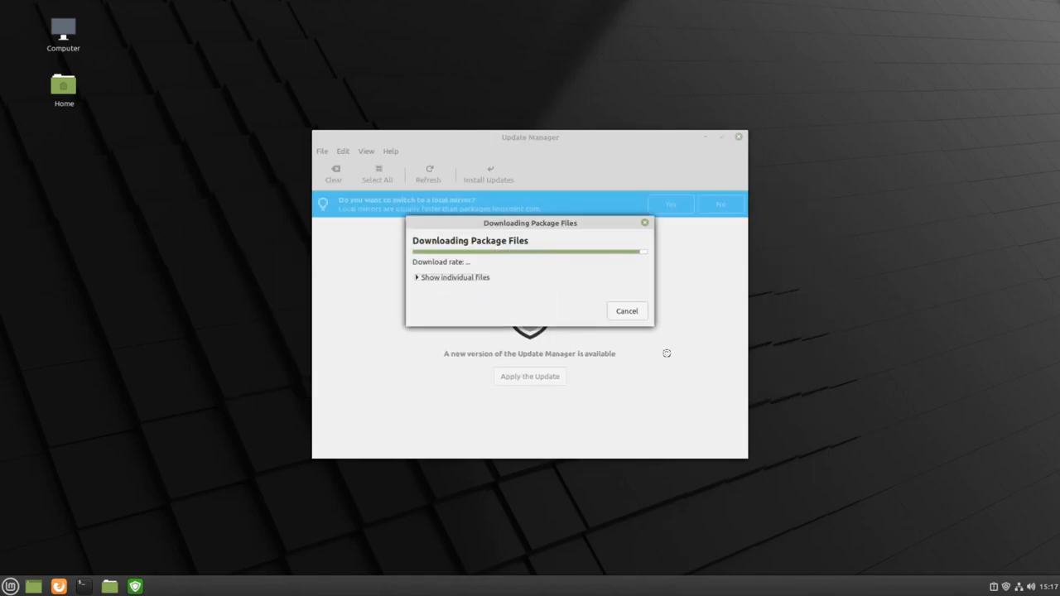
pyautogui.click(626, 311)
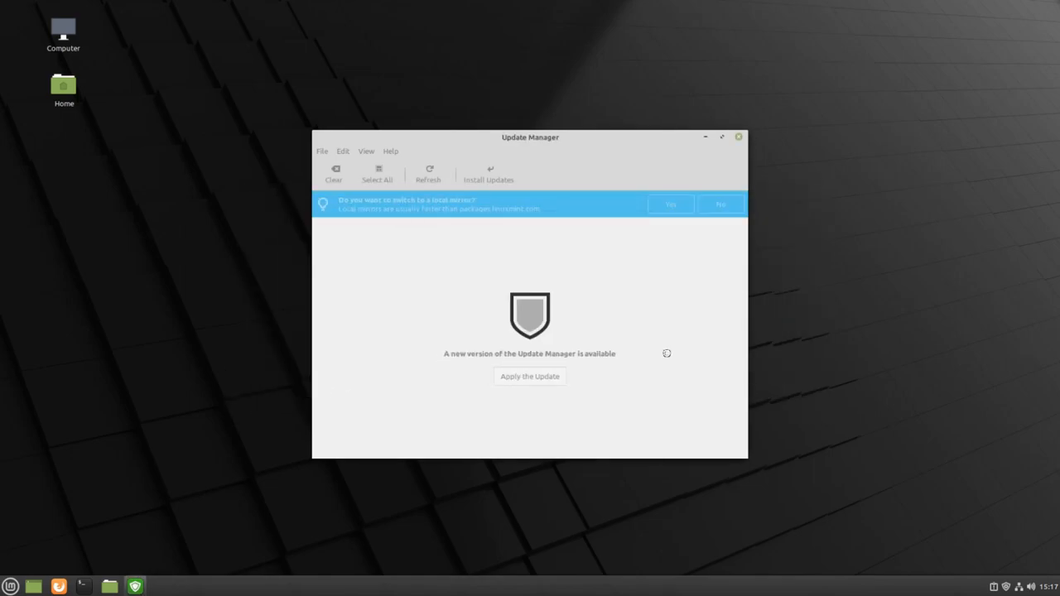
pyautogui.click(530, 376)
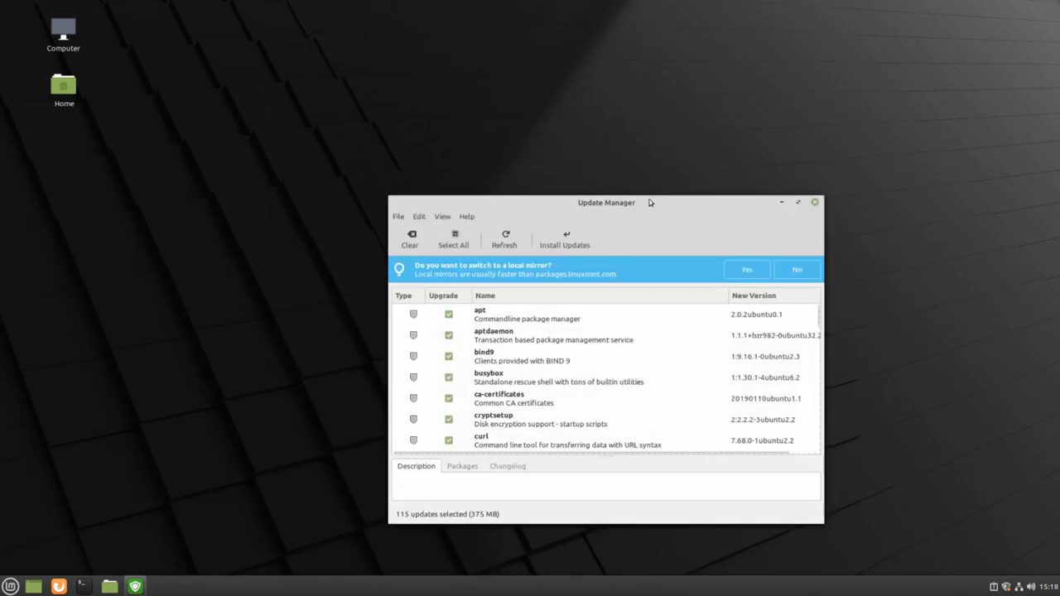
# - Move the updates window higher and scroll through the 115 updates down to warpinator and xz-utils
pyautogui.moveTo(606, 203); pyautogui.dragTo(555, 143)
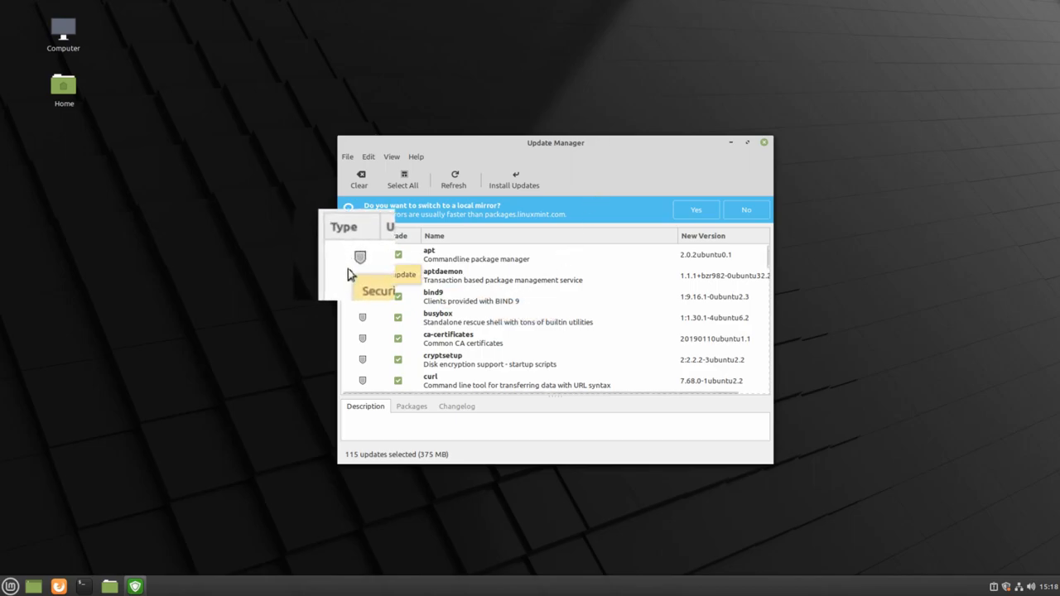
pyautogui.moveTo(383, 265)
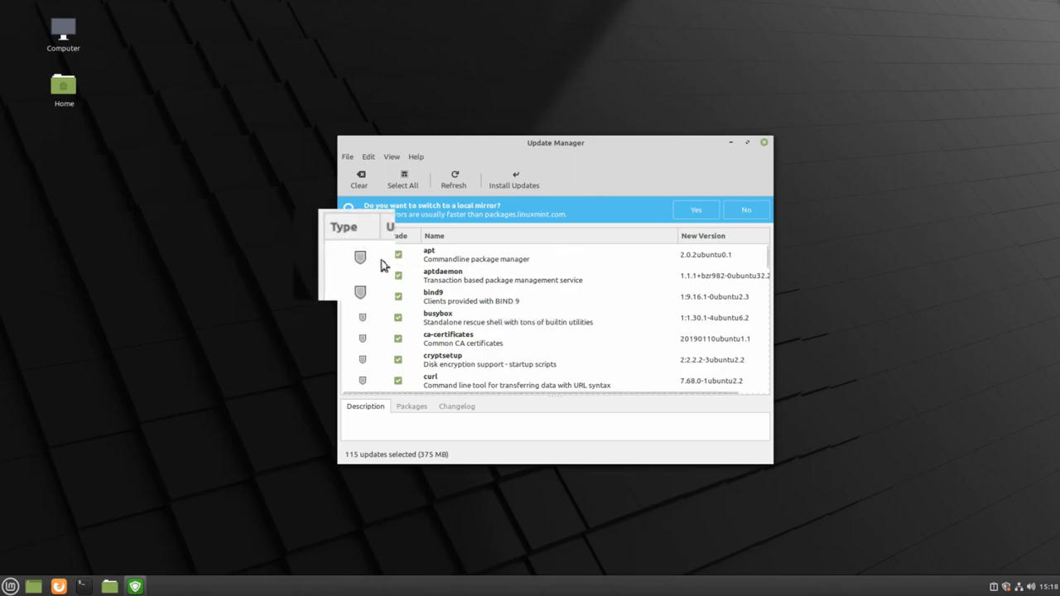
pyautogui.moveTo(373, 249)
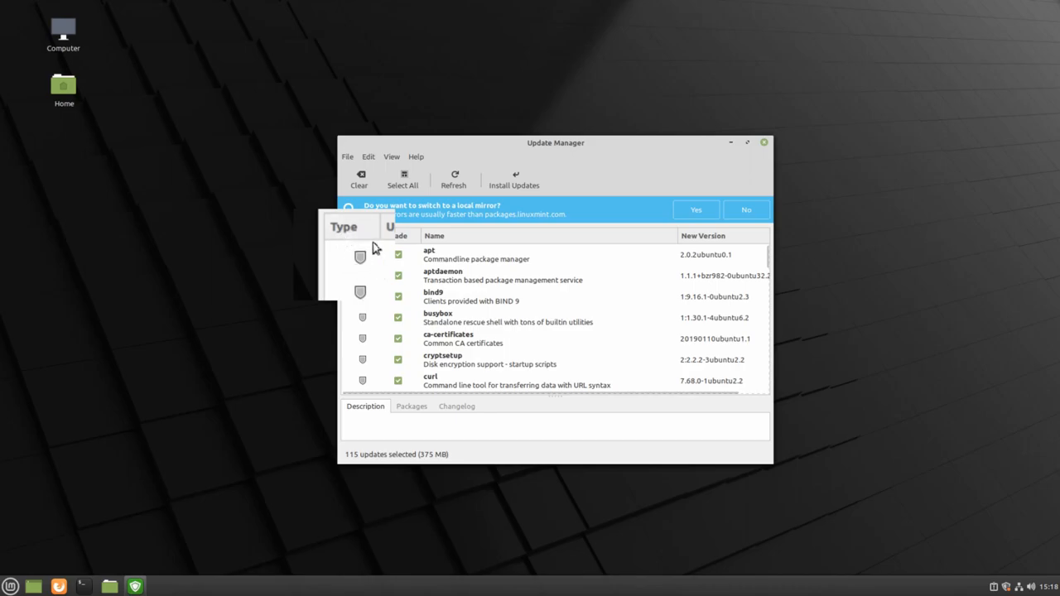
pyautogui.moveTo(362, 254)
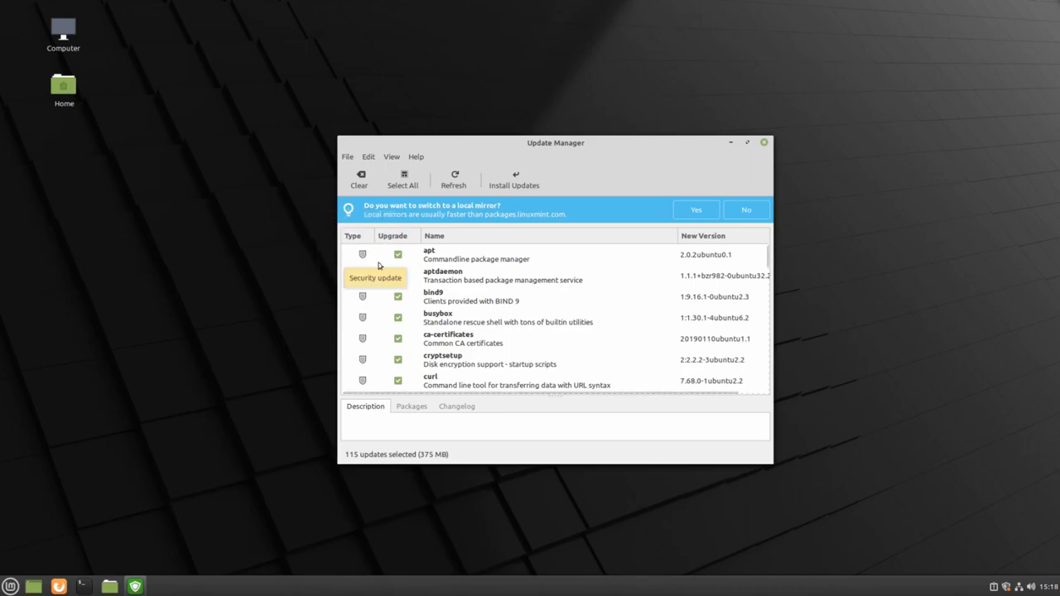
pyautogui.scroll(-3)
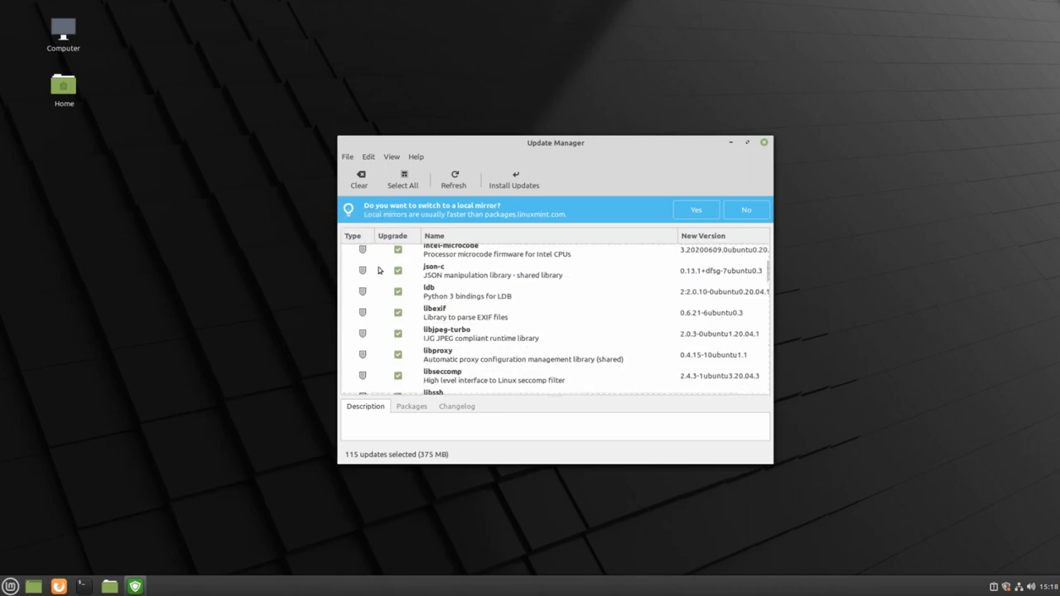
pyautogui.scroll(-3)
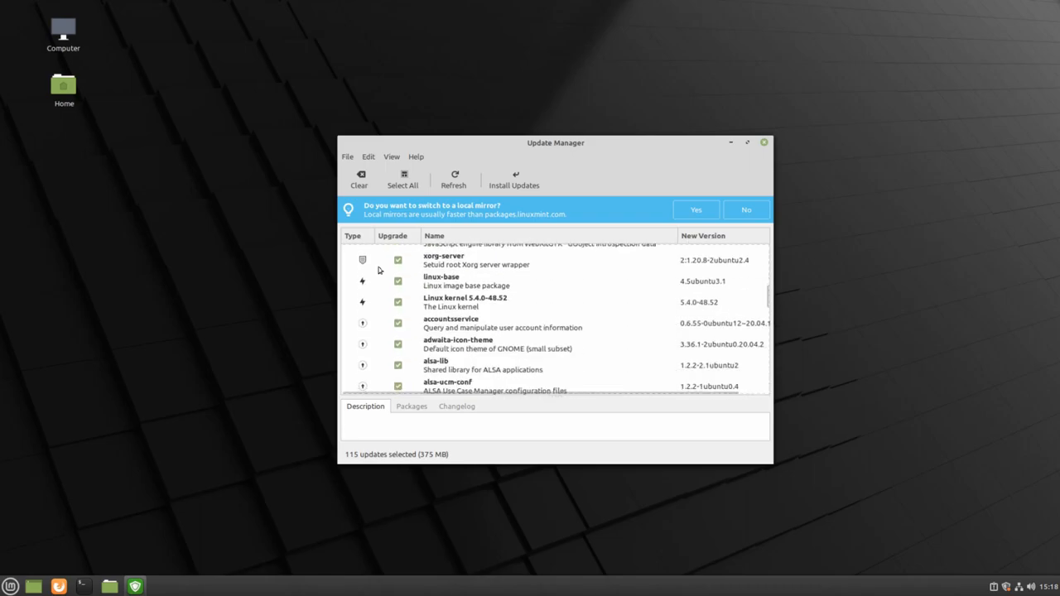
pyautogui.moveTo(376, 280)
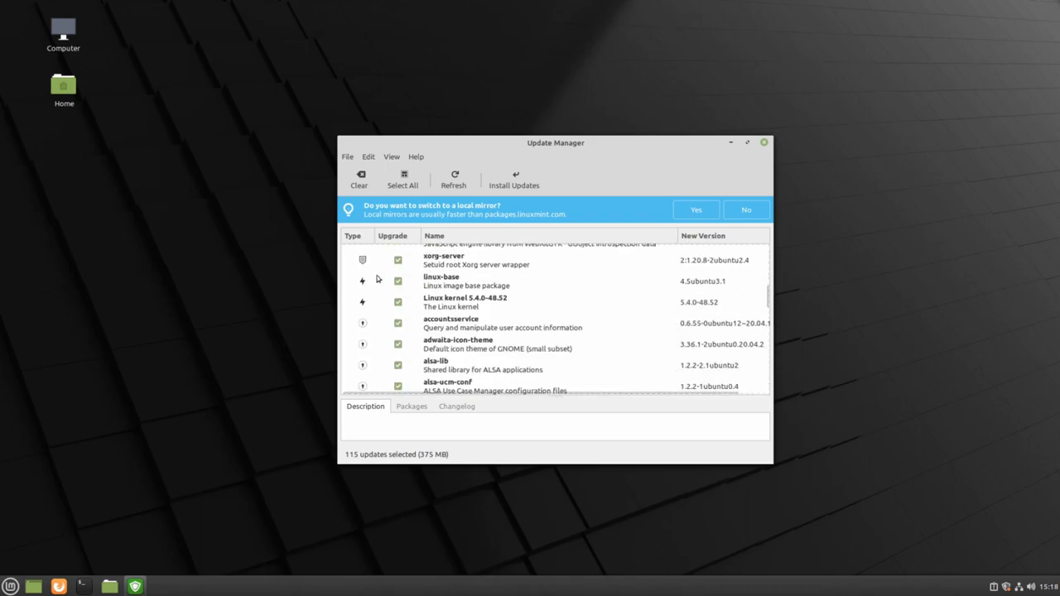
pyautogui.moveTo(363, 280)
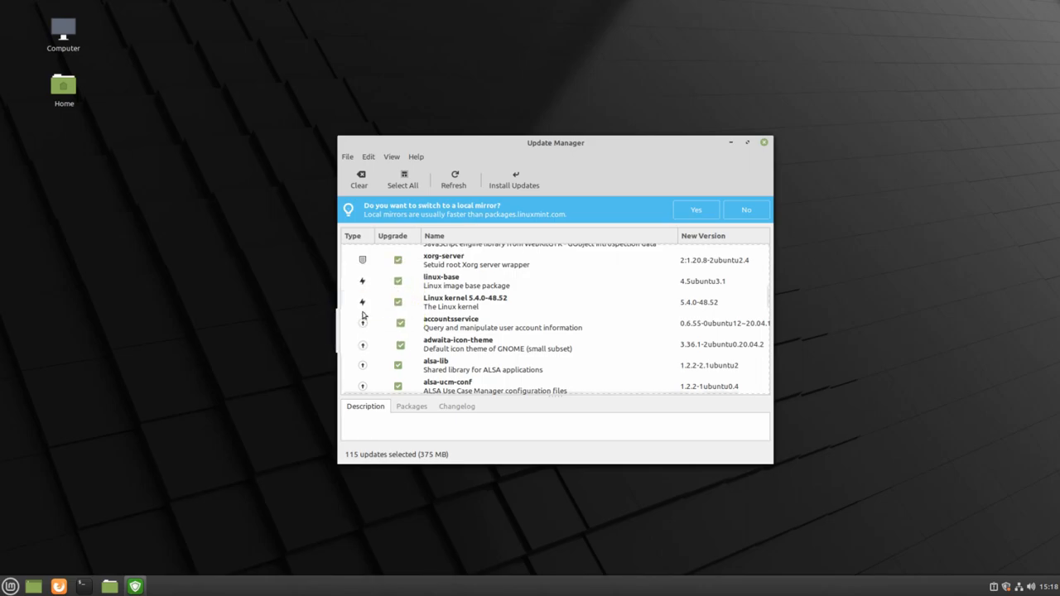
pyautogui.moveTo(363, 321)
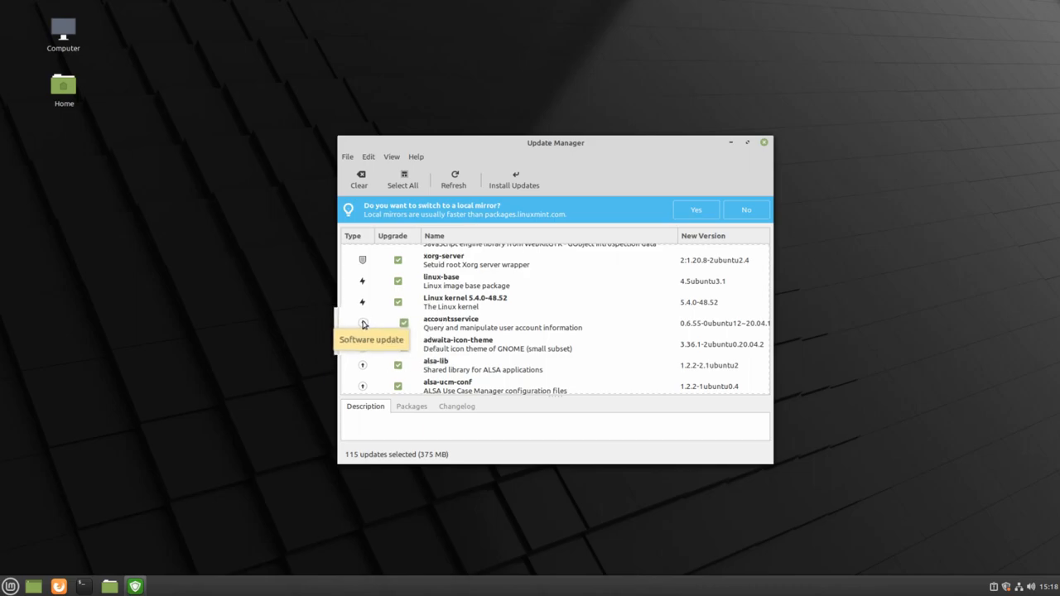
pyautogui.scroll(3)
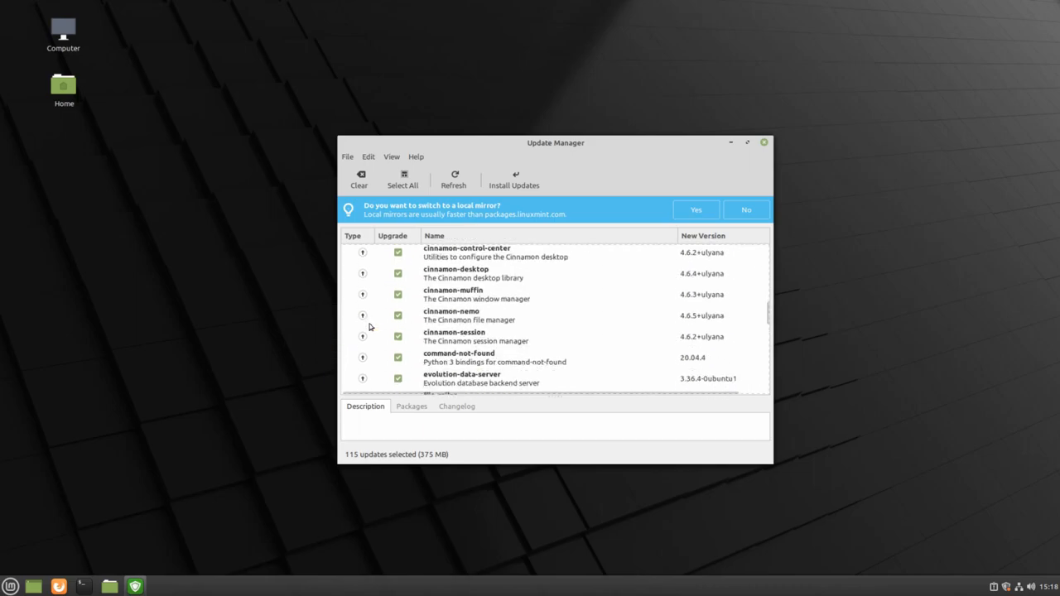
pyautogui.scroll(-3)
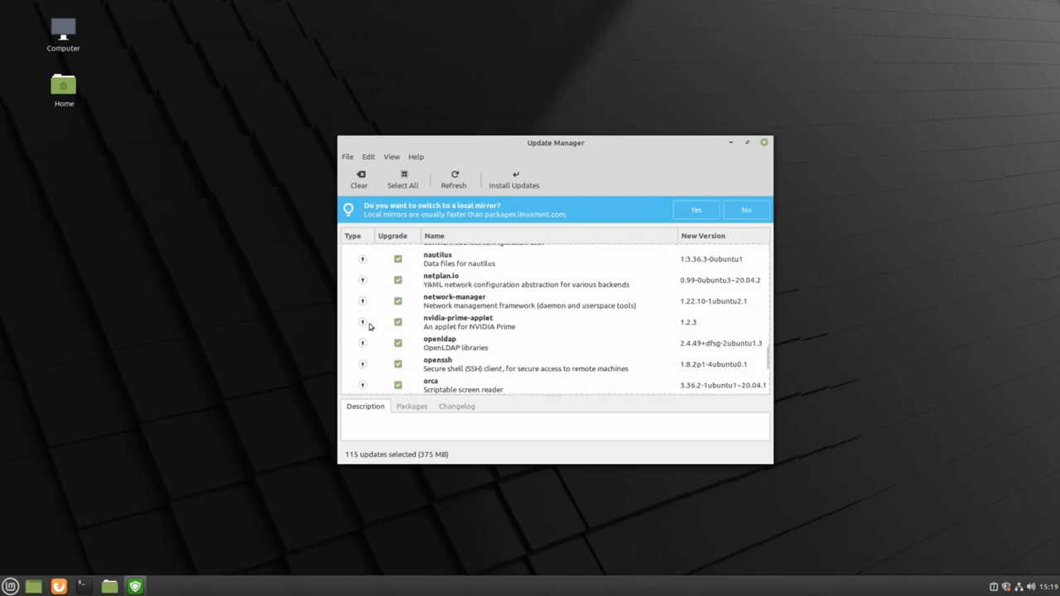
pyautogui.scroll(-3)
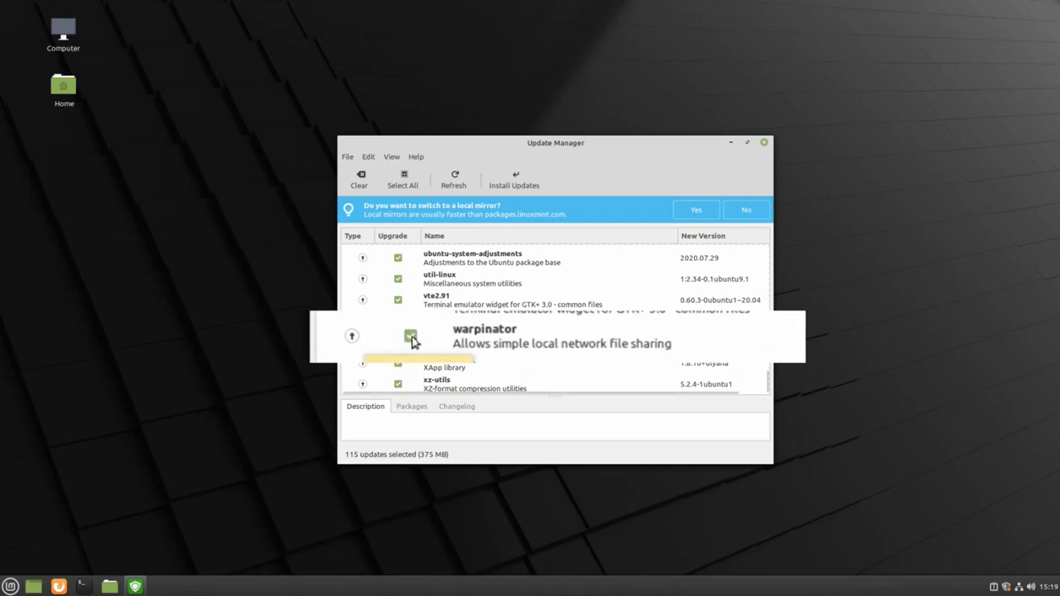
# - Tick warpinator so all 115 updates are selected, then install them
pyautogui.click(411, 336)
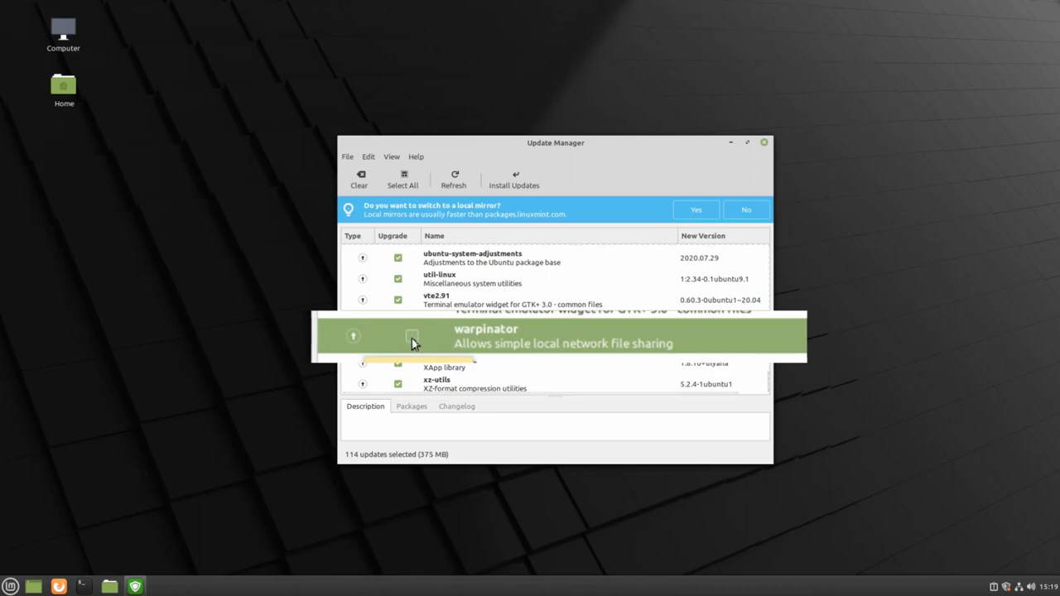
pyautogui.click(398, 321)
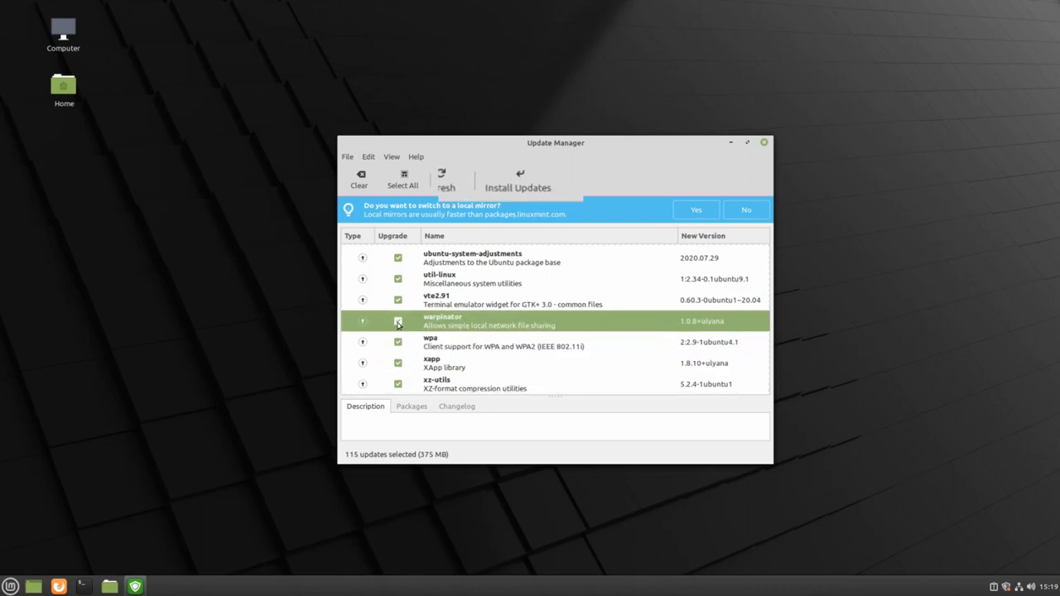
pyautogui.moveTo(524, 189)
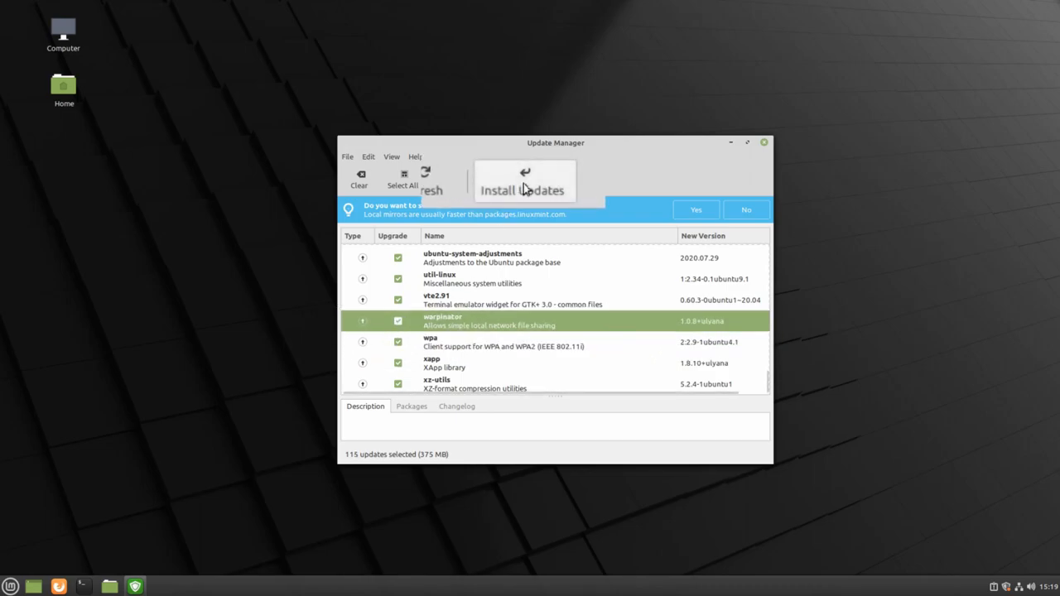
pyautogui.click(523, 180)
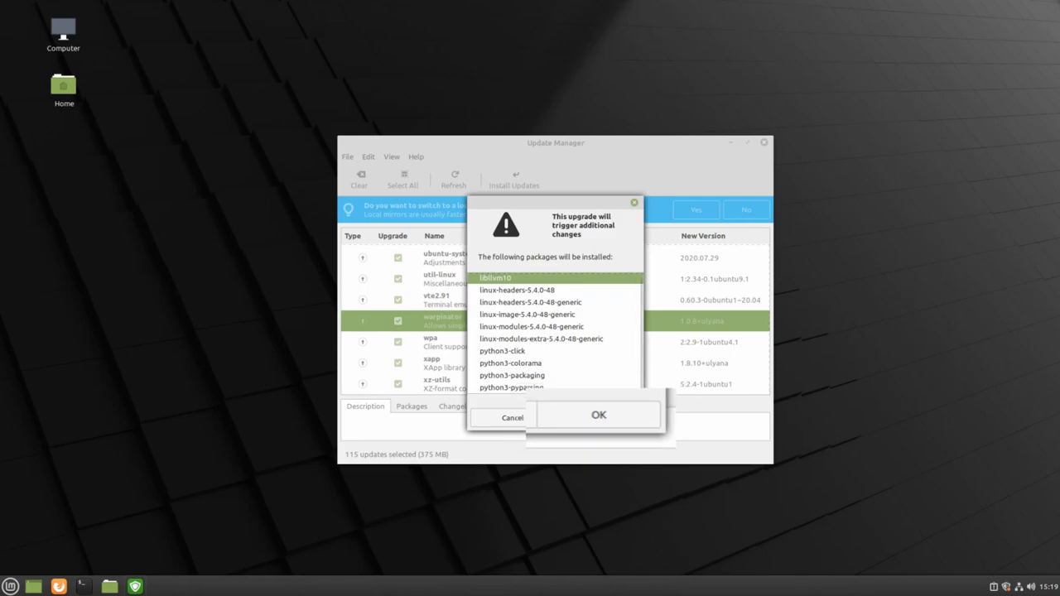
# - Accept the additional packages and authenticate with the administrator password
pyautogui.click(598, 415)
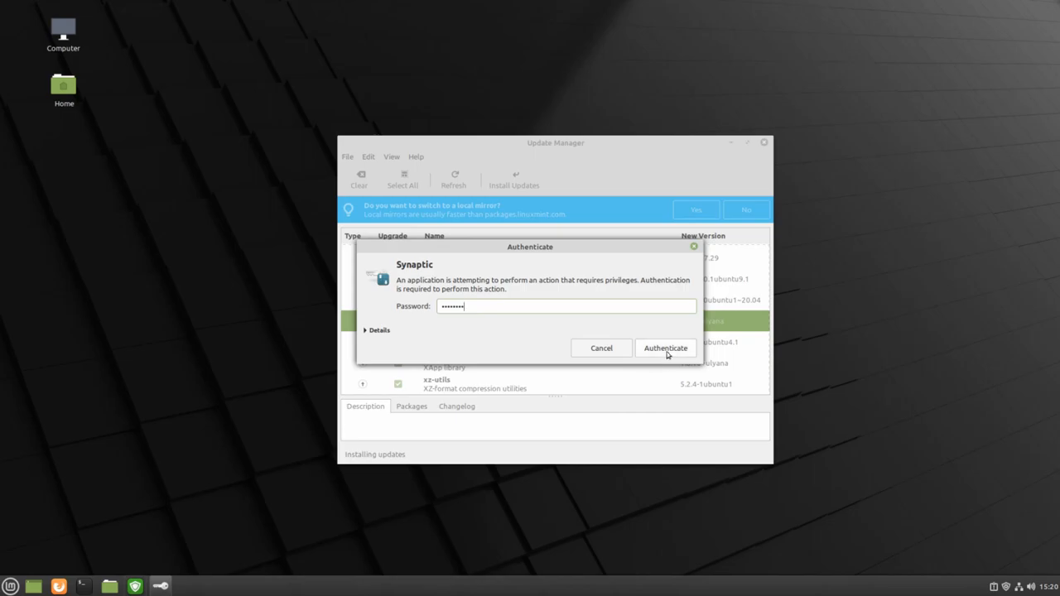
pyautogui.click(665, 348)
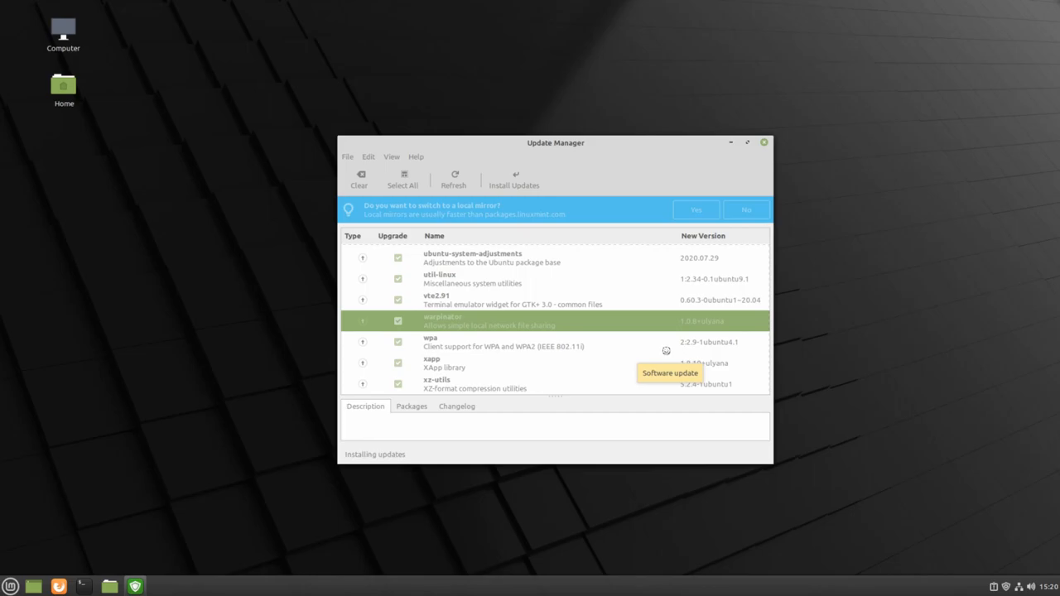
# - Wait for package download and installation to finish, then close the progress window
pyautogui.click(514, 179)
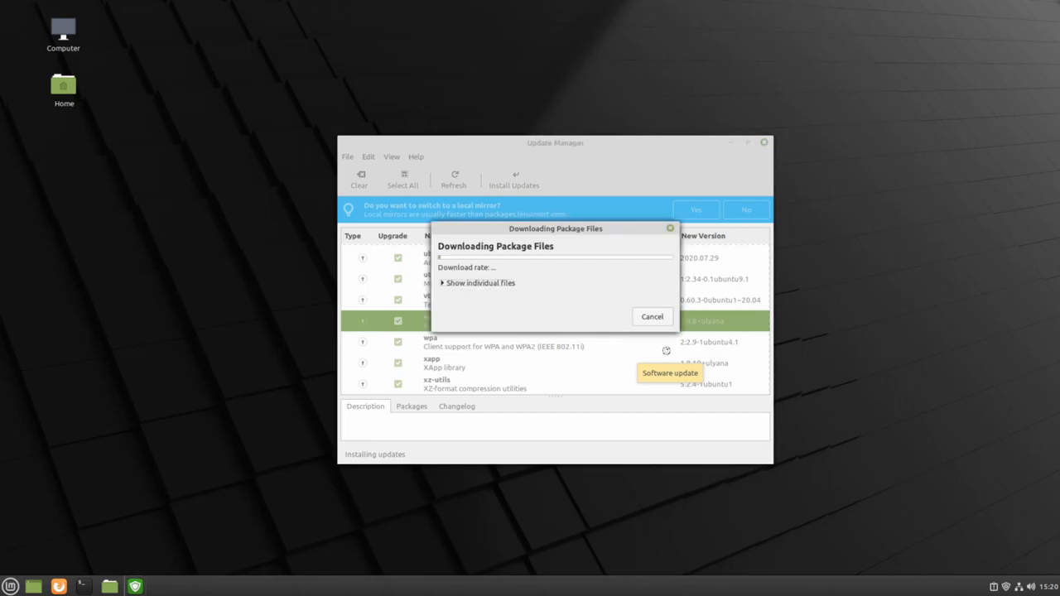
pyautogui.click(652, 316)
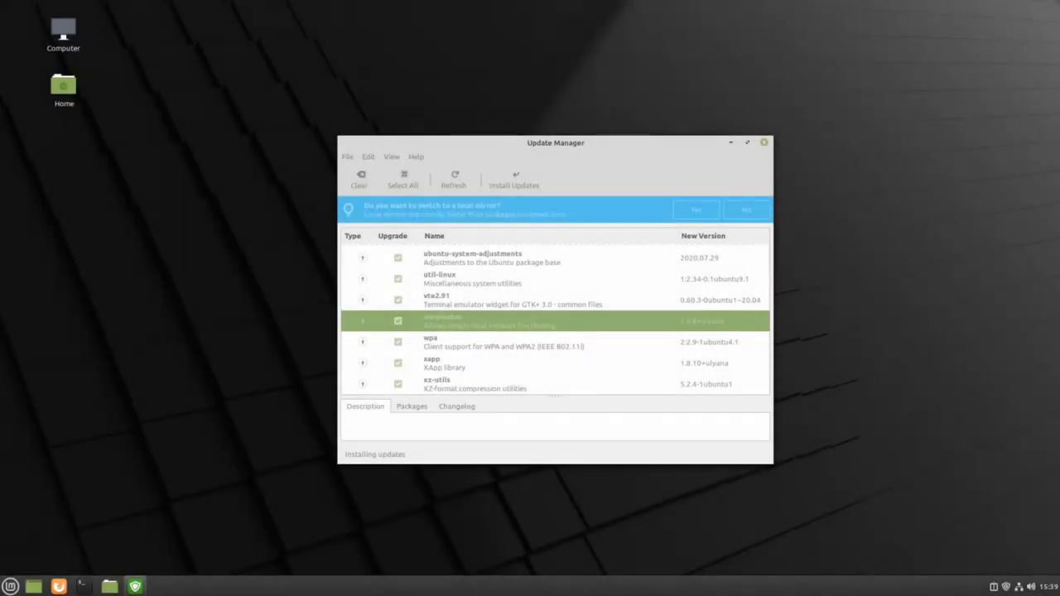
pyautogui.click(514, 180)
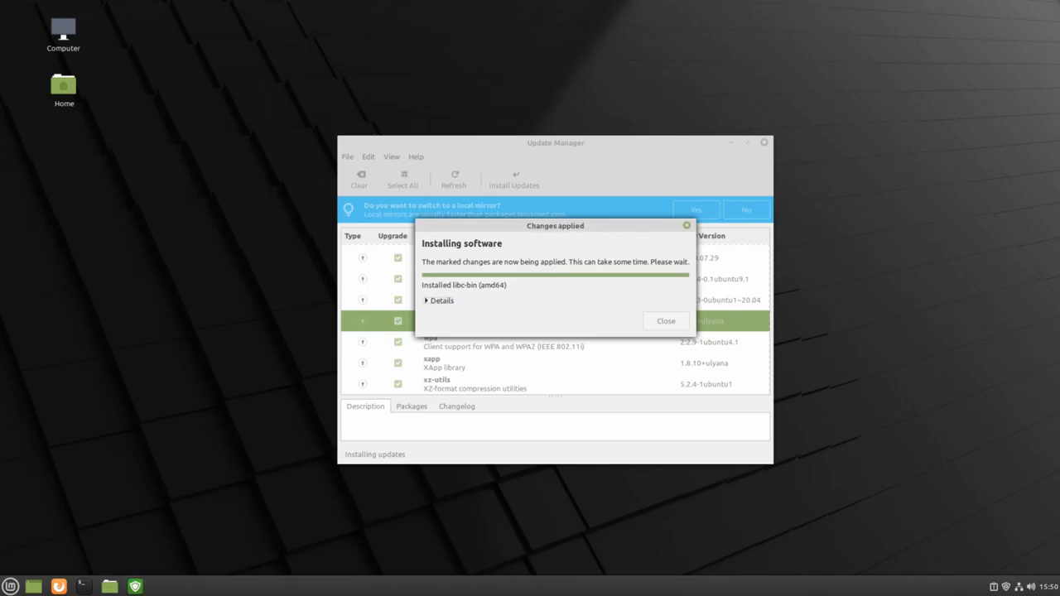
pyautogui.click(665, 321)
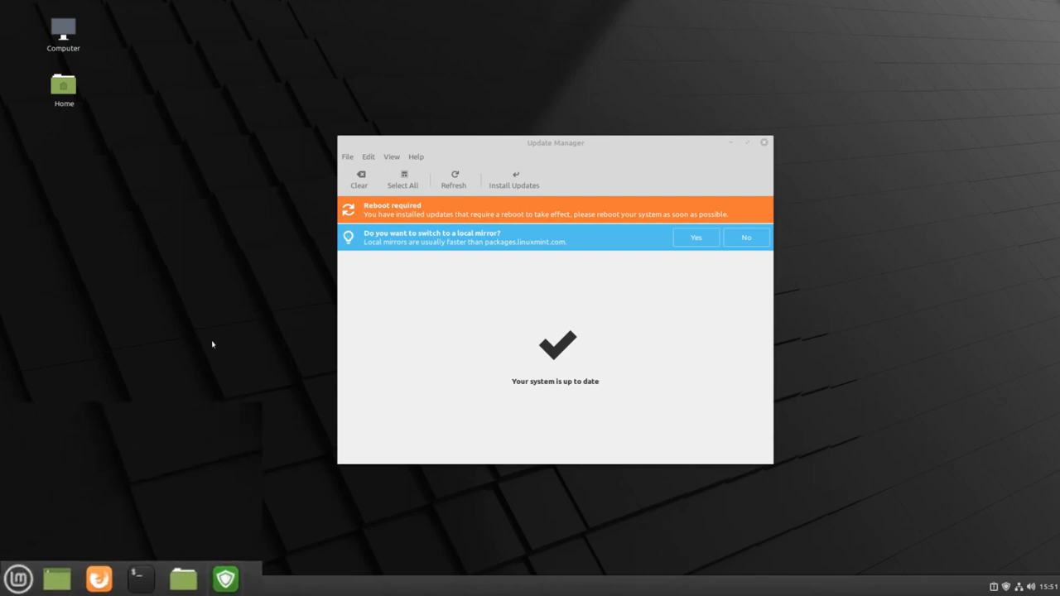
pyautogui.moveTo(18, 579)
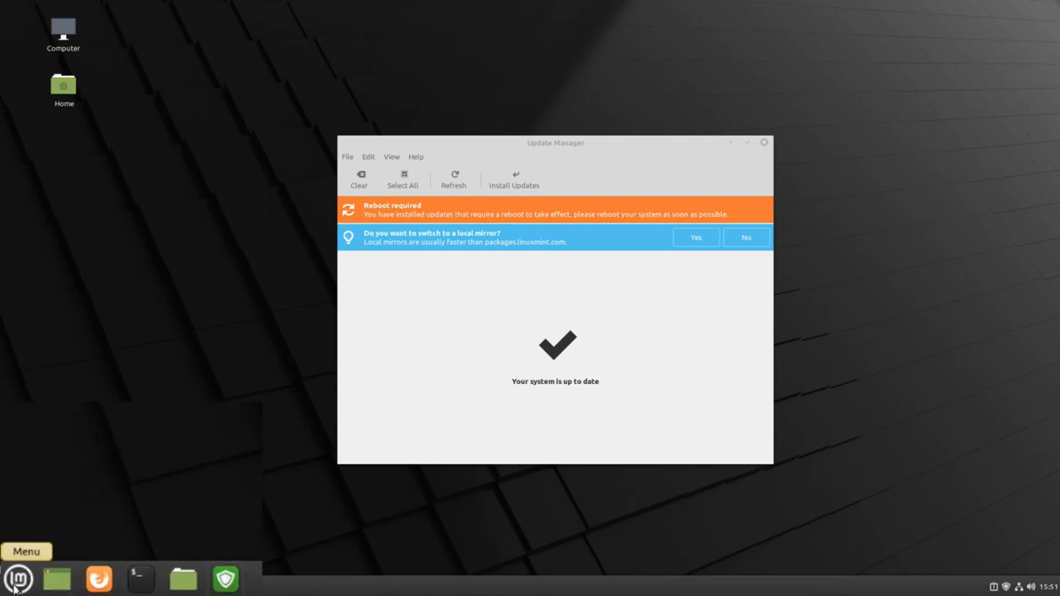
# - Restart the computer from the main menu's Quit and Restart option
pyautogui.click(18, 578)
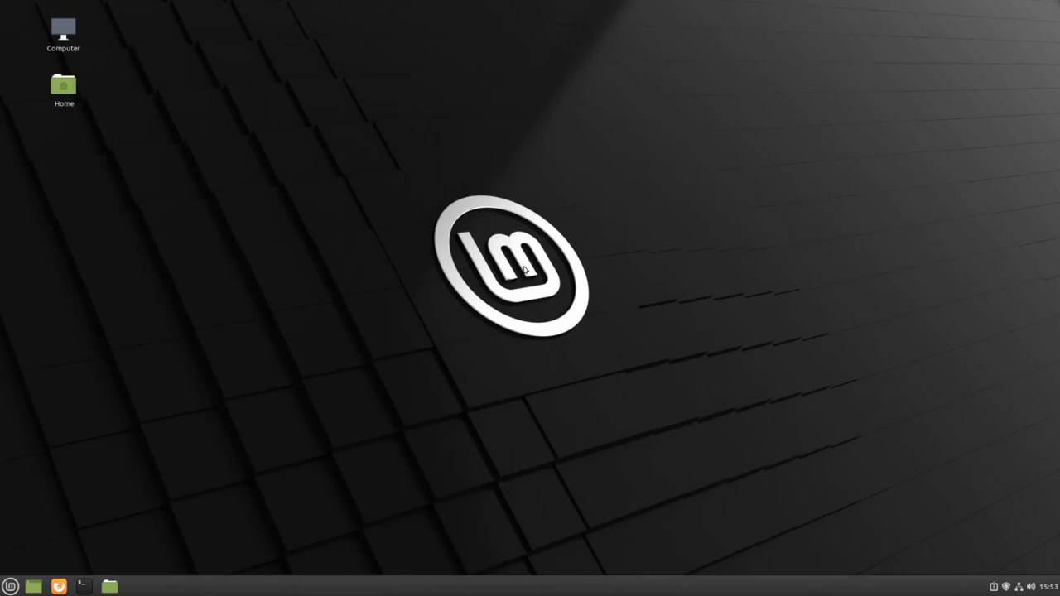
pyautogui.moveTo(835, 355)
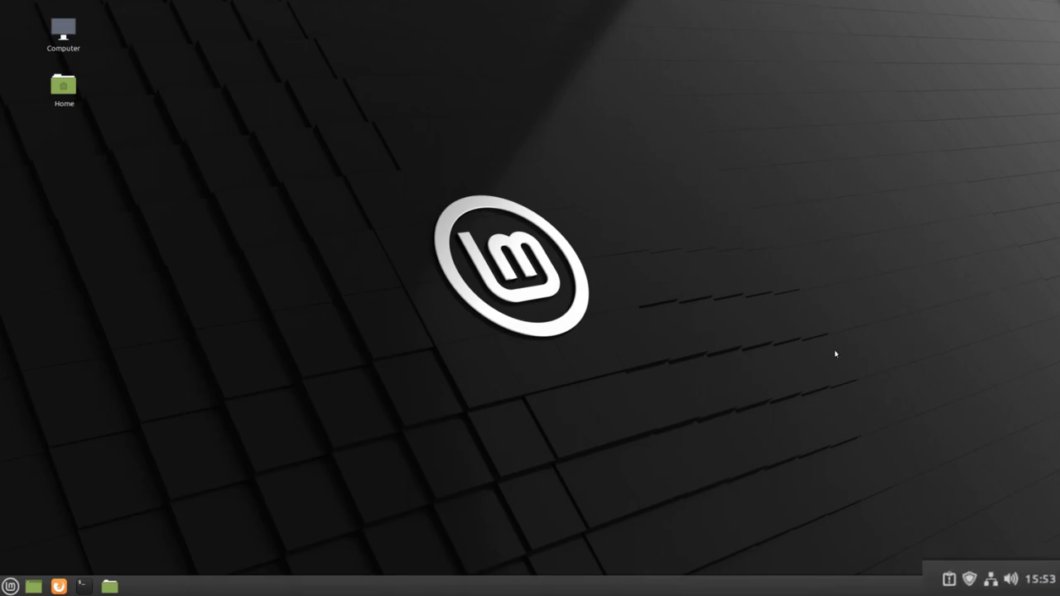
pyautogui.moveTo(971, 579)
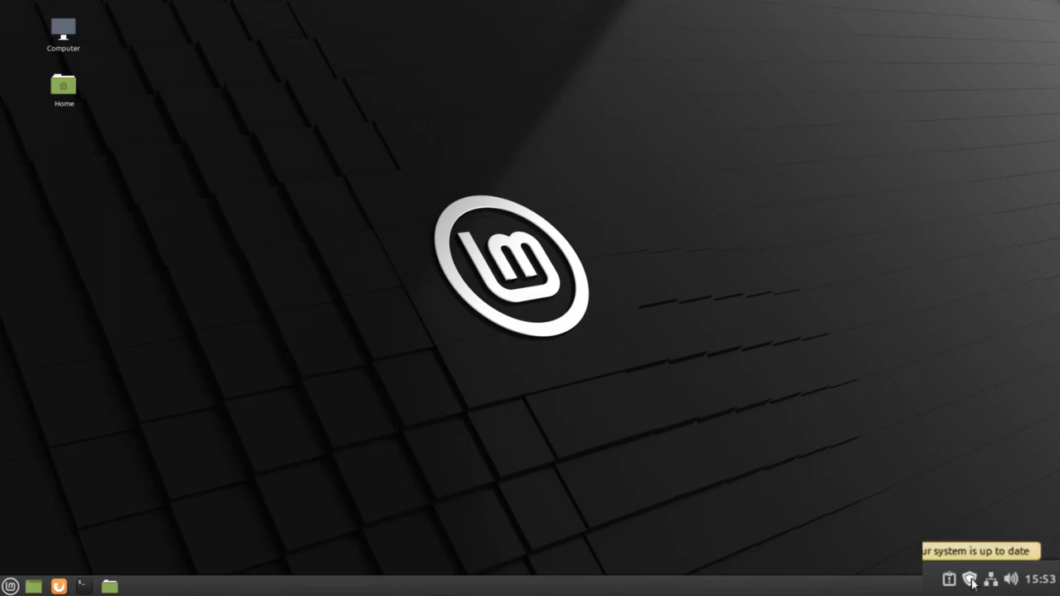
# - Reopen Update Manager from the tray and refresh, finding four new updates totalling 3 MB
pyautogui.click(990, 579)
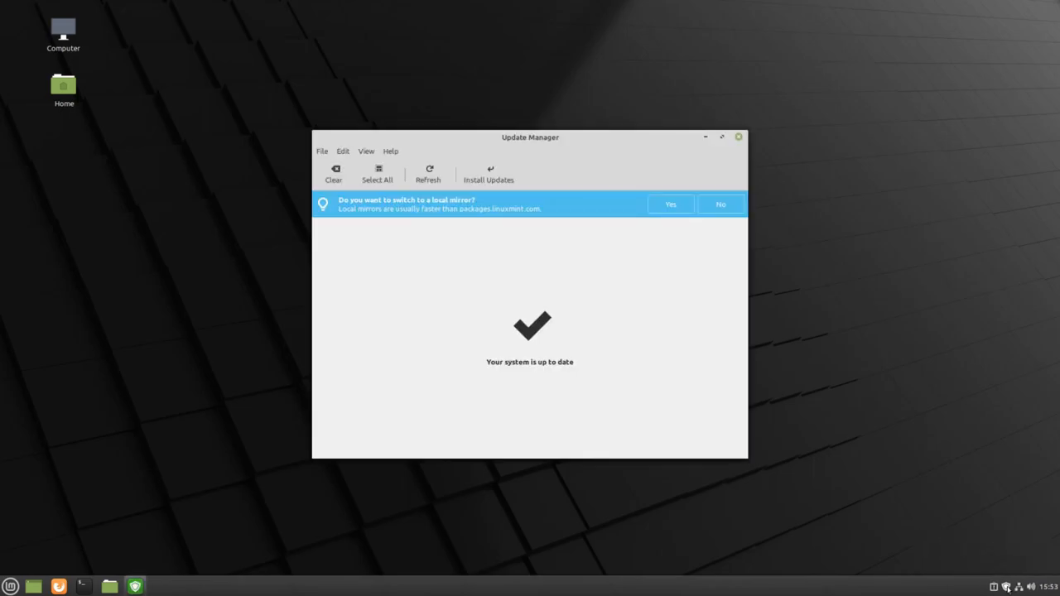
pyautogui.moveTo(429, 173)
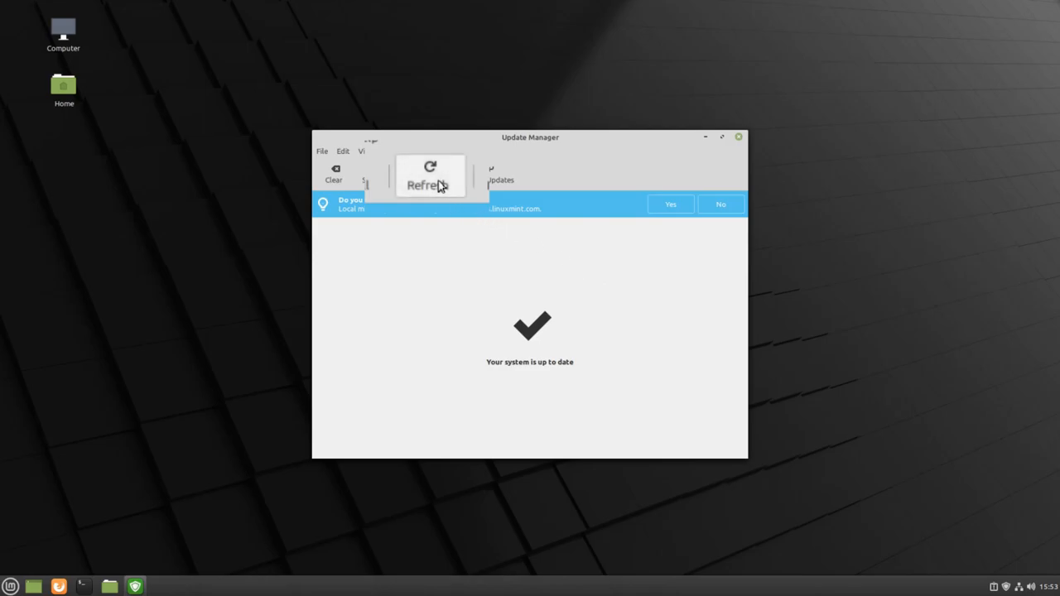
pyautogui.click(429, 174)
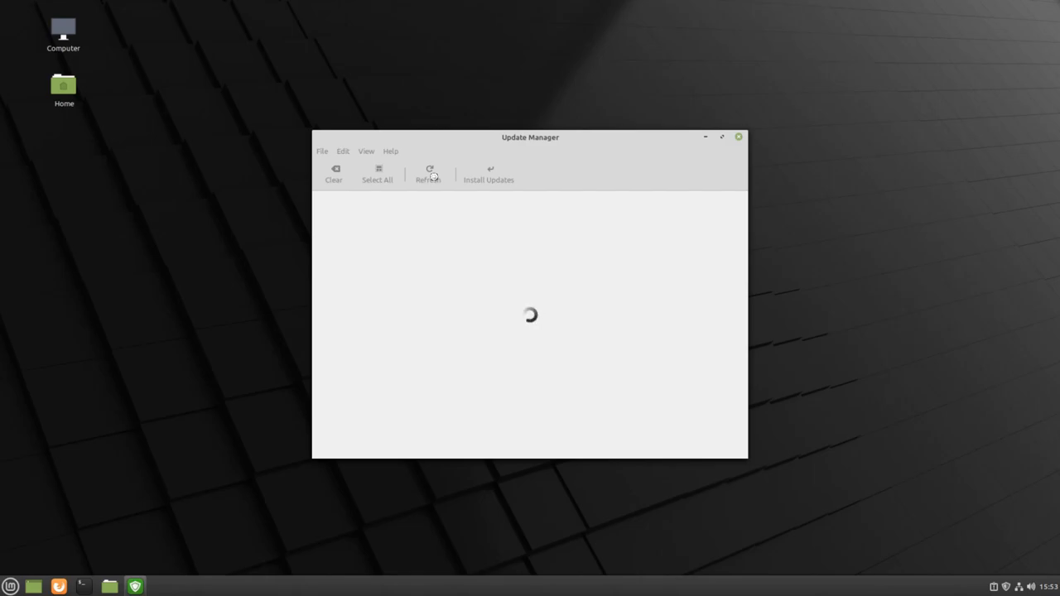
pyautogui.click(429, 174)
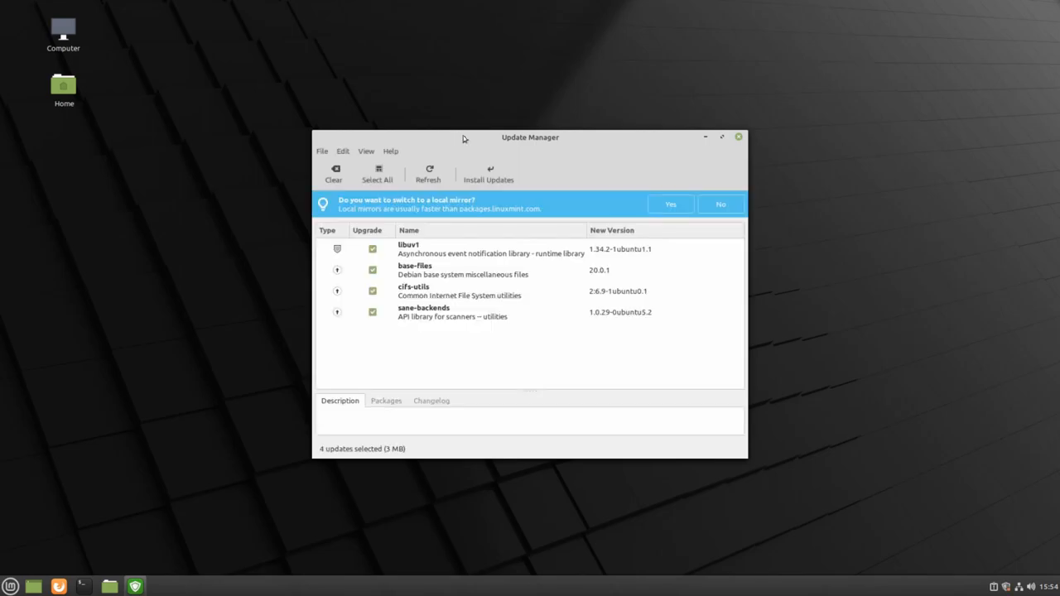
# - Install and authenticate the four updates, close the progress window, and refresh again
pyautogui.click(489, 174)
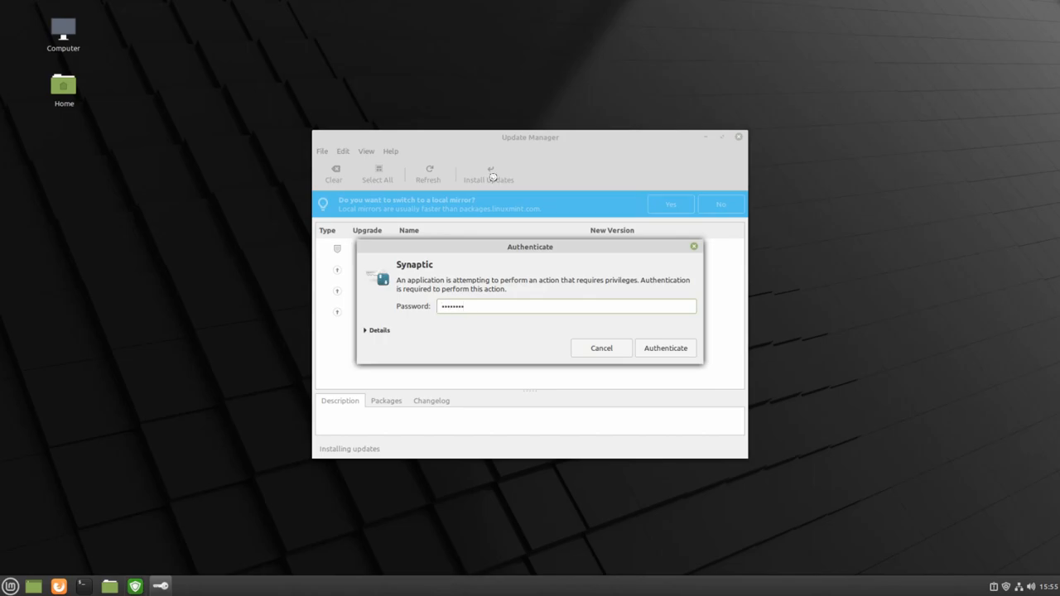
pyautogui.click(665, 348)
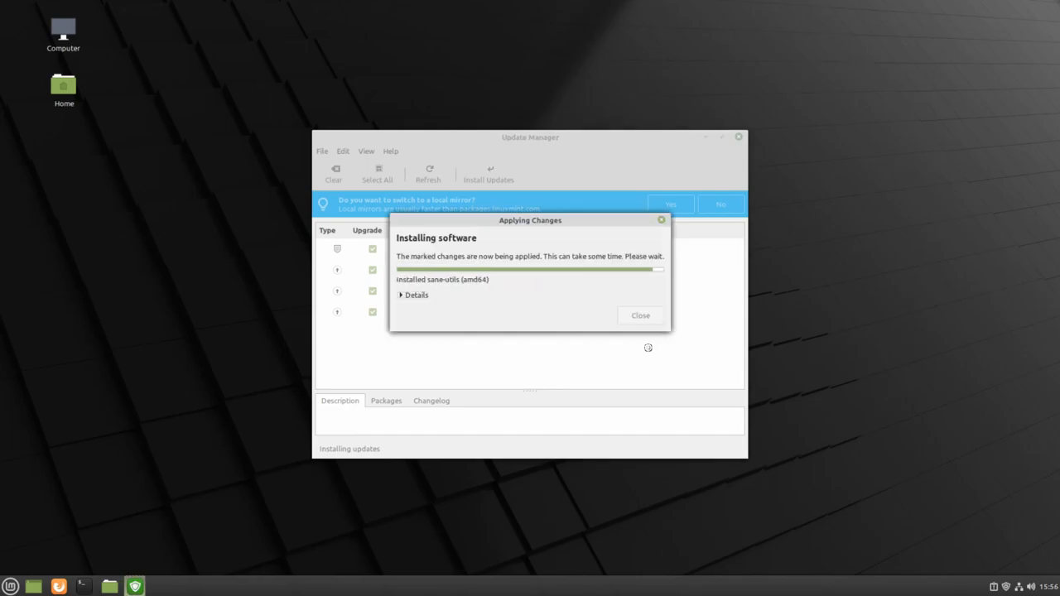
pyautogui.click(639, 315)
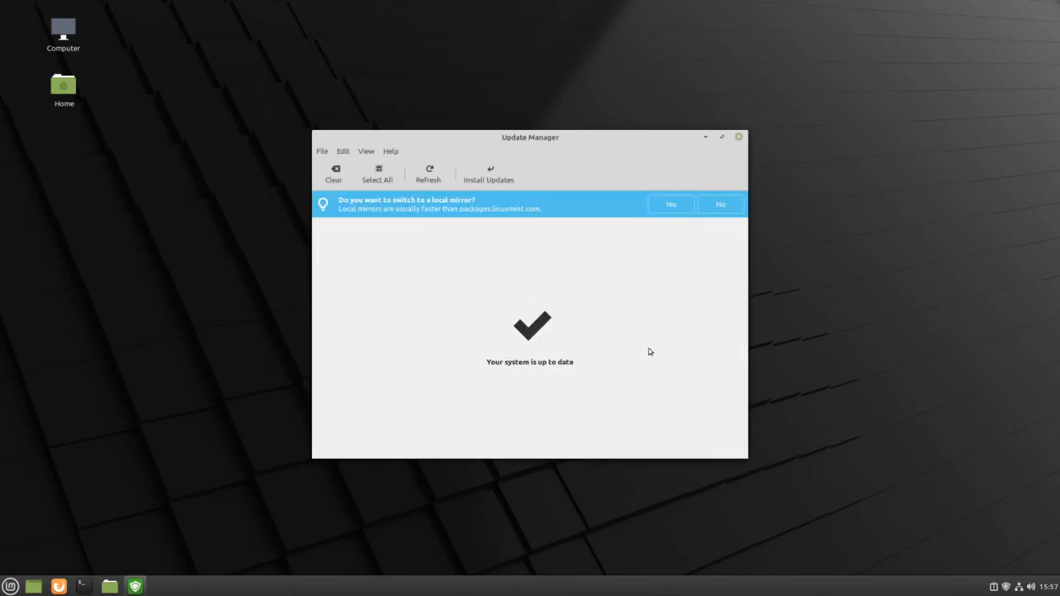
pyautogui.click(429, 171)
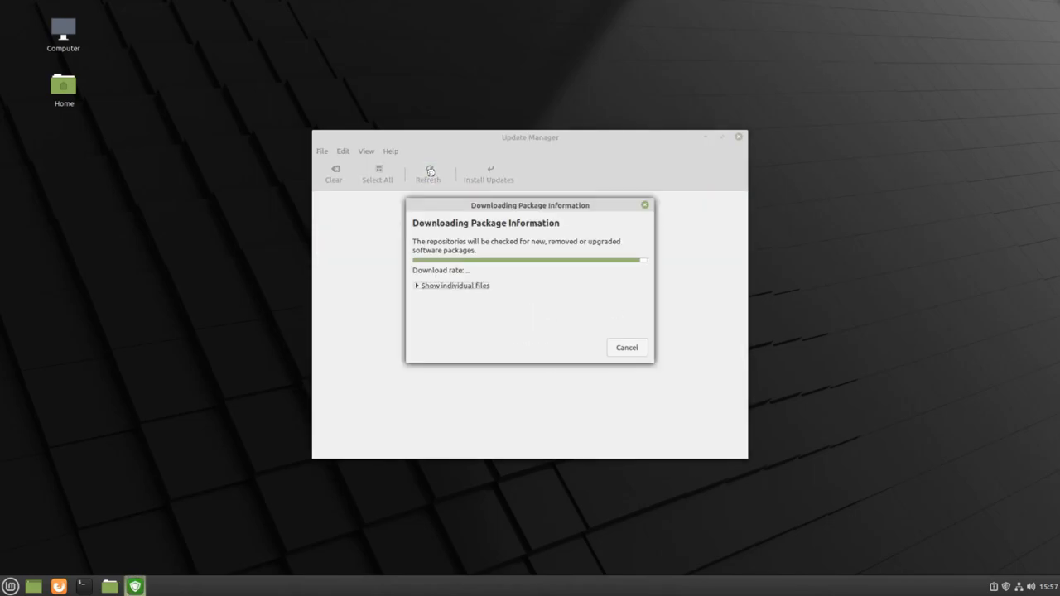